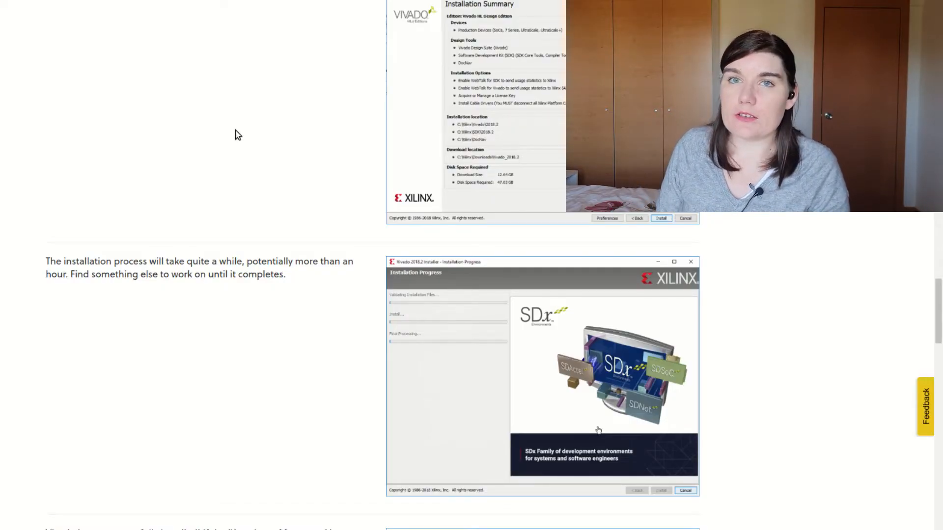
Step: Become root with sudo -i and move into Vivado's cable_drivers install_drivers folder
{"action": "scroll", "scroll_direction": "down", "scroll_amount": 3}
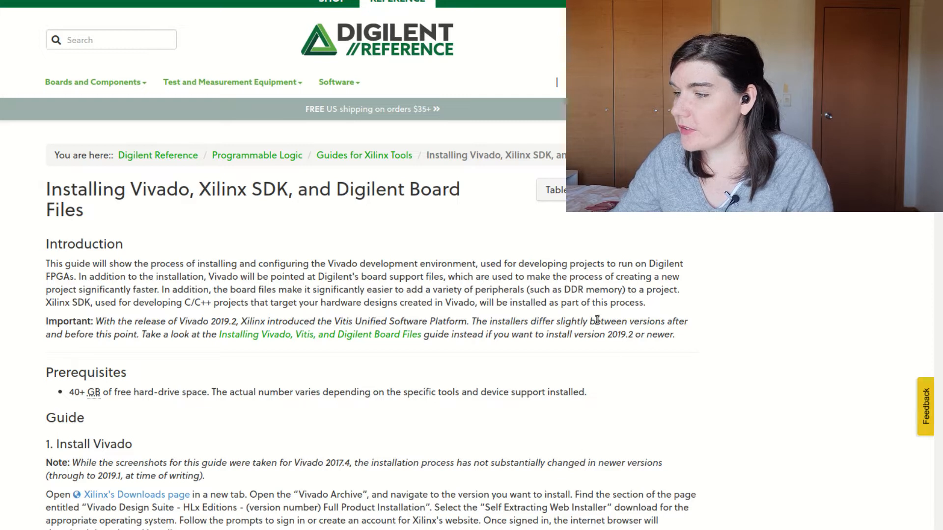
{"action": "scroll", "scroll_direction": "down", "scroll_amount": 3}
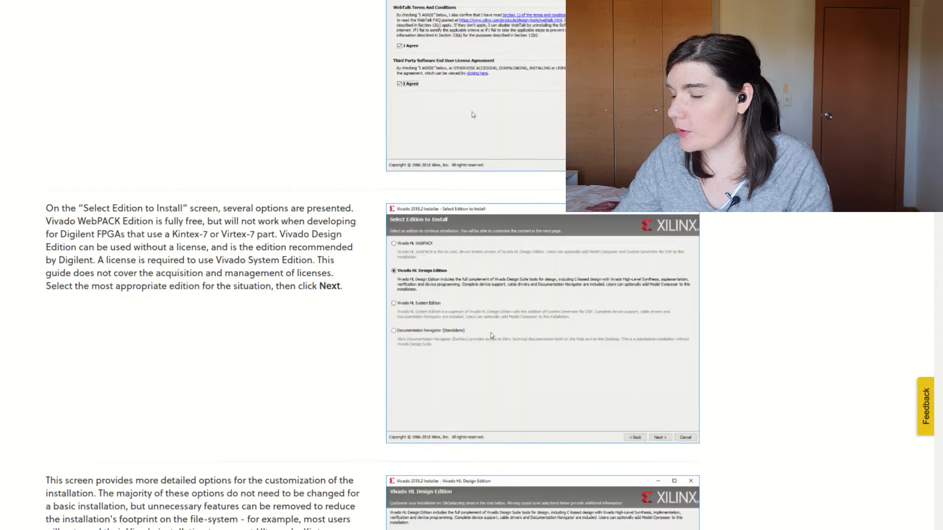
{"action": "scroll", "scroll_direction": "down", "scroll_amount": 3}
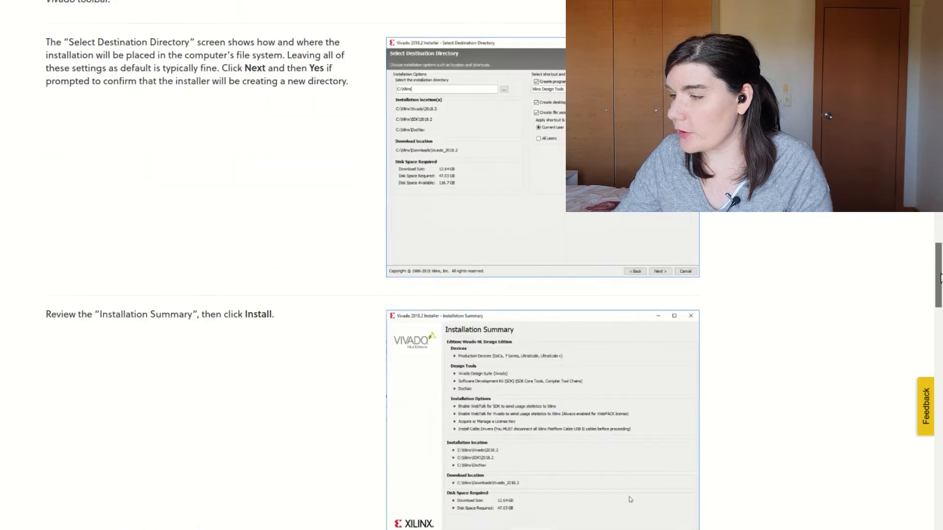
{"action": "scroll", "scroll_direction": "down", "scroll_amount": 3}
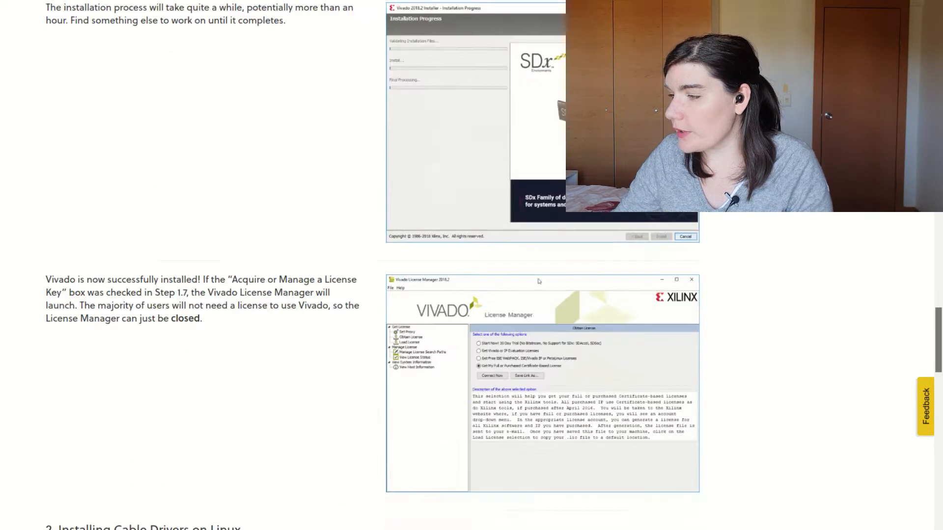
{"action": "scroll", "scroll_direction": "down", "scroll_amount": 3}
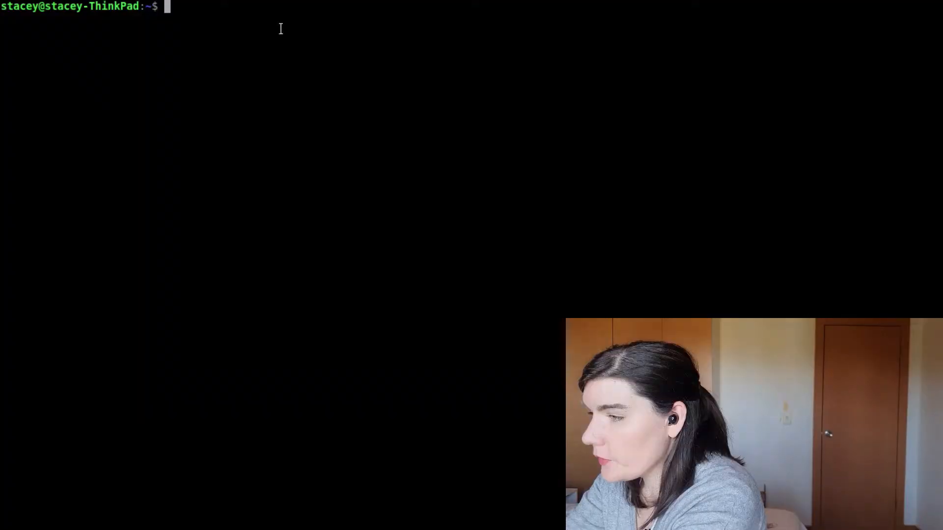
{"action": "type", "text": "sudo -i"}
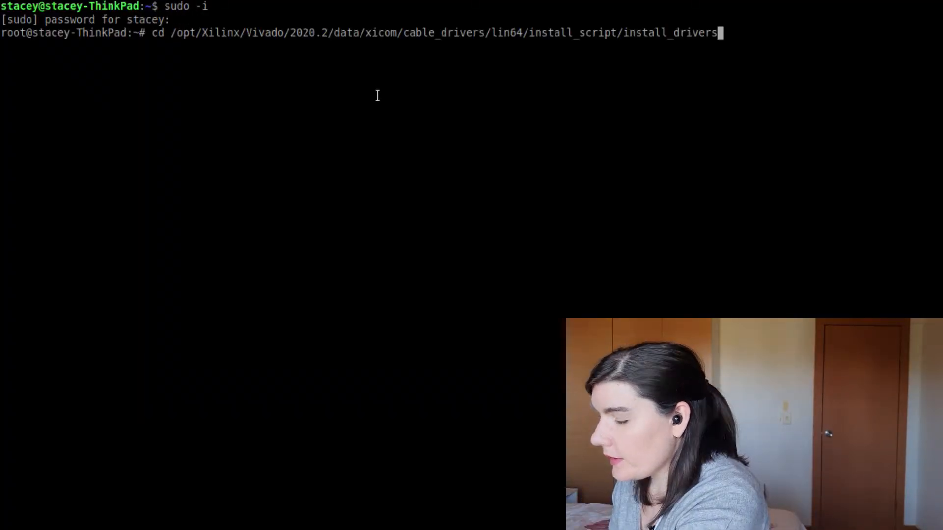
{"action": "type", "text": "/"}
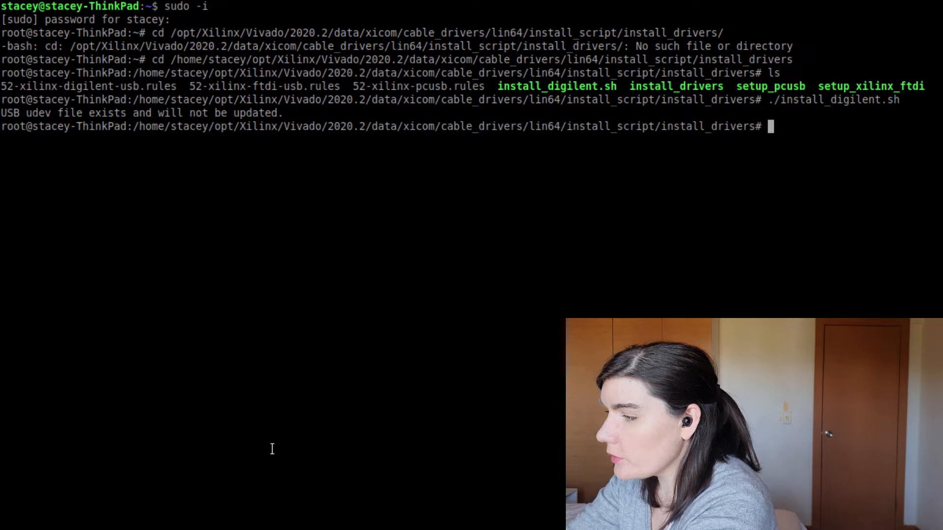
Step: Run install_digilent.sh and the driver setup scripts, then head to the git folder
{"action": "type", "text": "./install_d"}
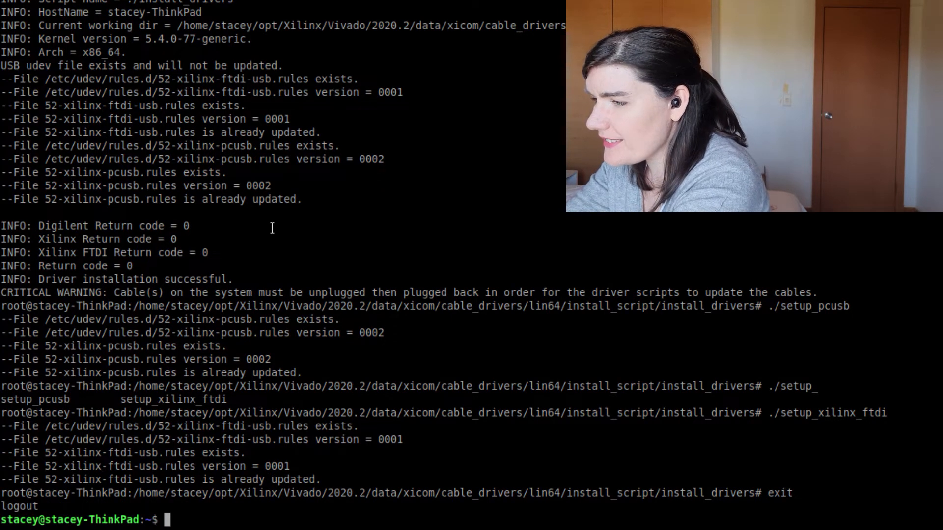
{"action": "type", "text": "cd git"}
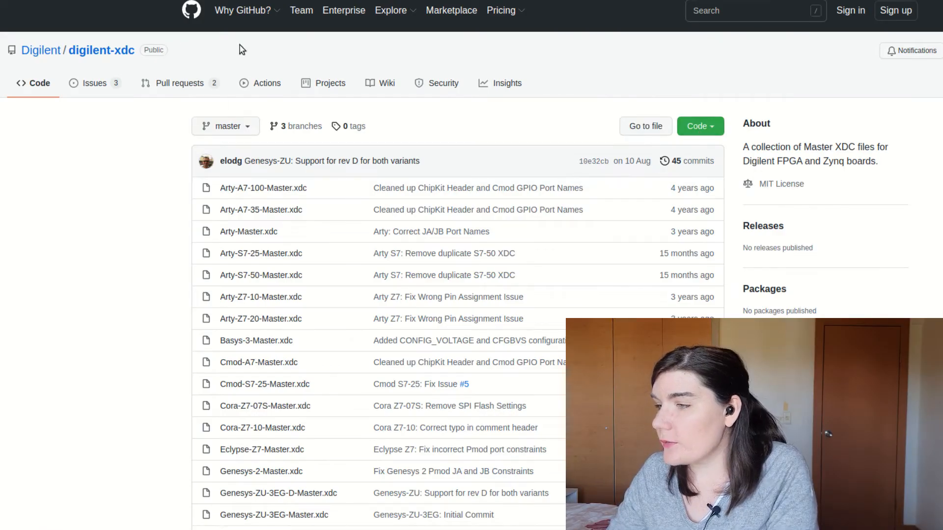
Step: Clone Digilent's digilent-xdc repository into the git folder
{"action": "left_click", "coordinate": [698, 125]}
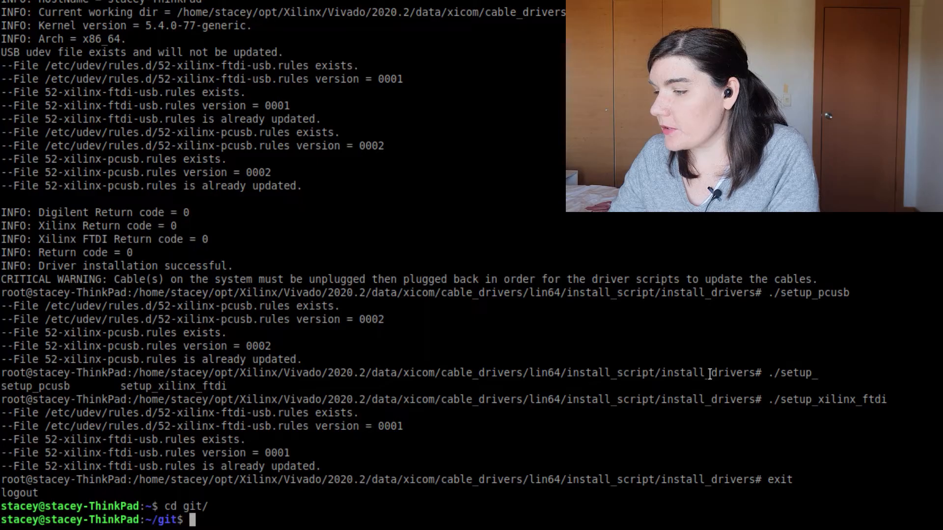
{"action": "type", "text": "git clone"}
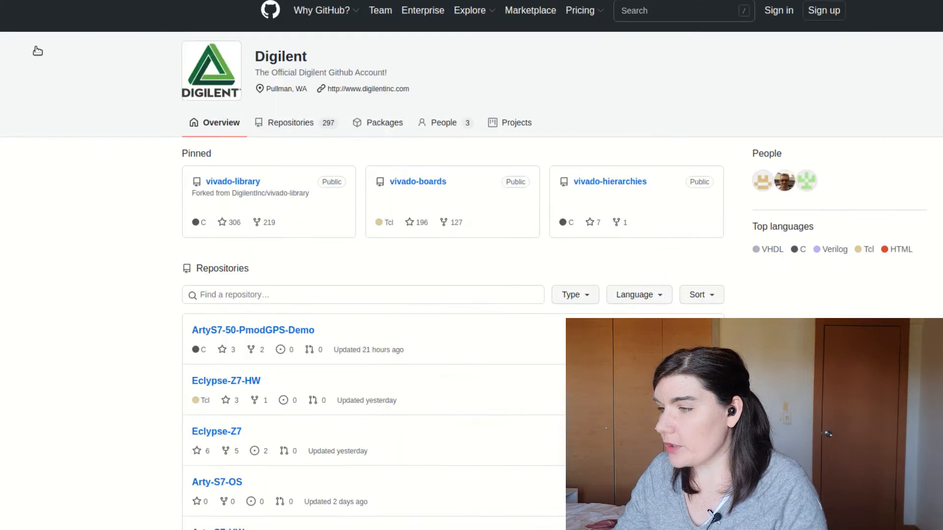
{"action": "scroll", "scroll_direction": "down", "scroll_amount": 3}
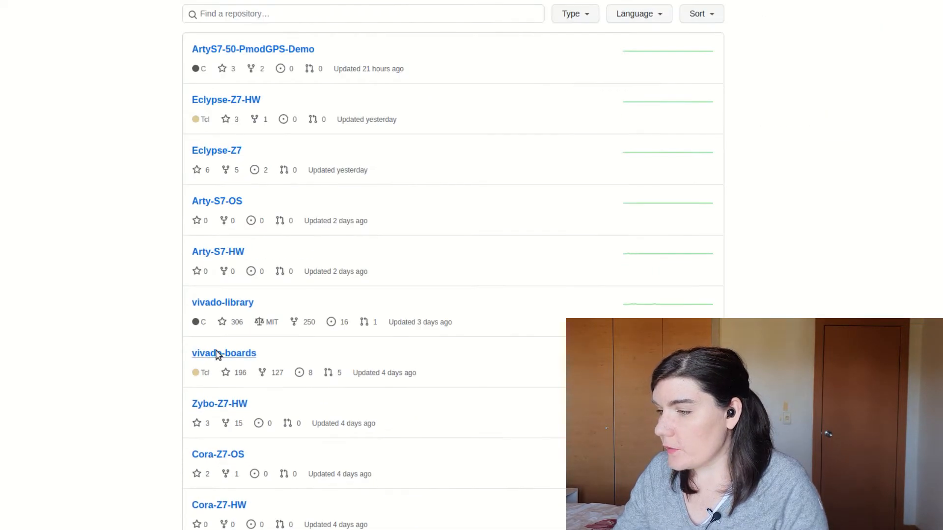
Step: Clone the vivado-boards repository and grab the Vivado data folder path for reuse
{"action": "left_click", "coordinate": [224, 352]}
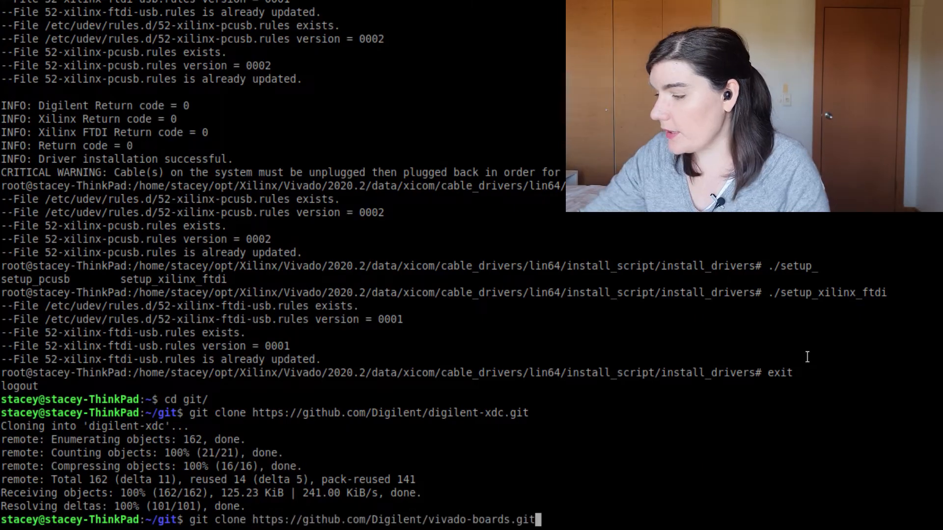
{"action": "key", "text": "Return"}
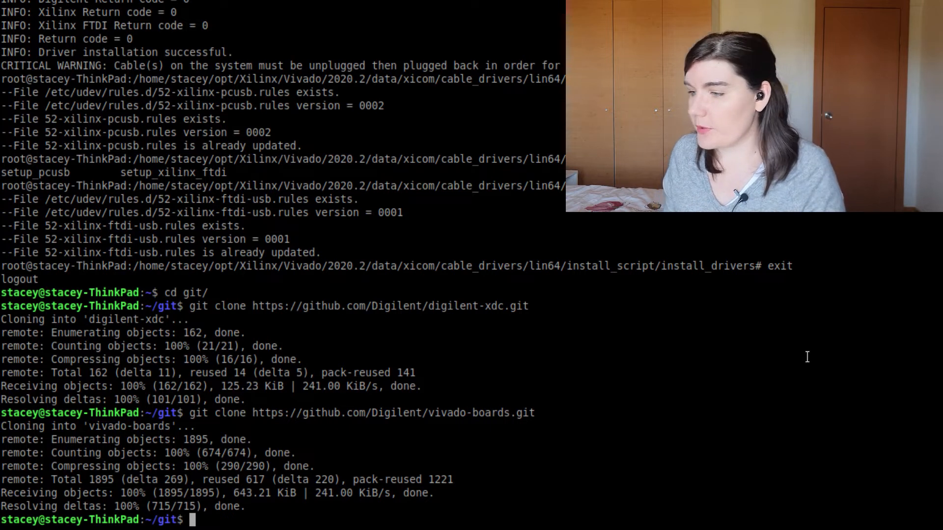
{"action": "mouse_move", "coordinate": [191, 330]}
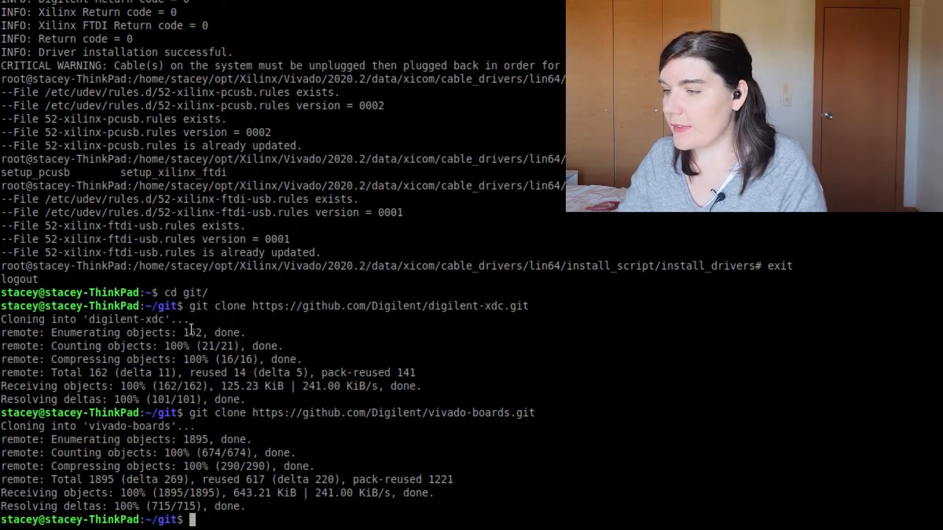
{"action": "left_click_drag", "start_coordinate": [232, 306], "coordinate": [473, 307]}
{"action": "type", "text": "sudo -i"}
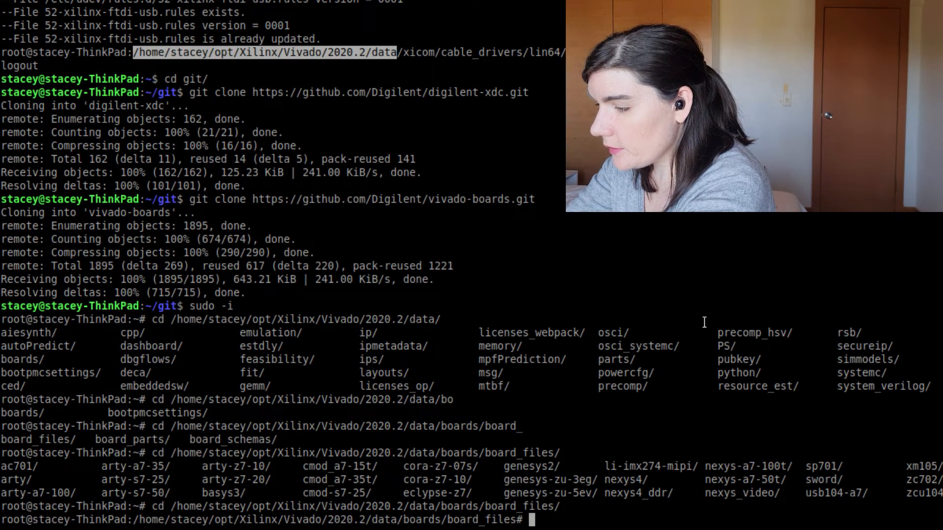
Step: Copy /home/stacey/git/vivado-boards board files into Vivado 2020.2's board_files folder
{"action": "type", "text": "ls"}
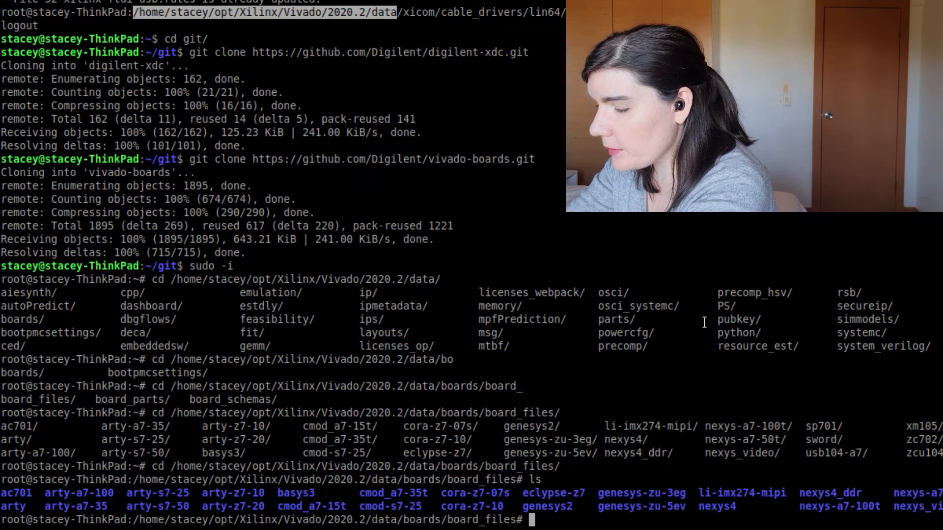
{"action": "type", "text": "cp /home/"}
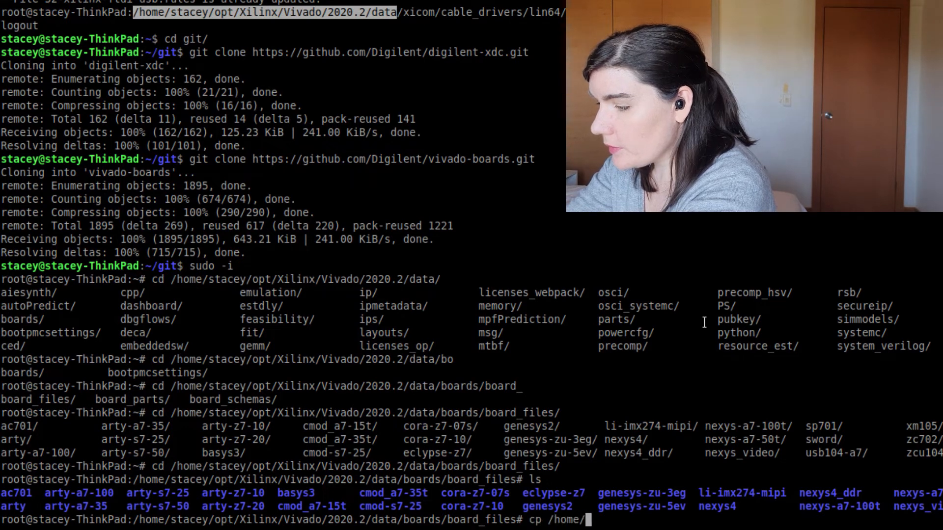
{"action": "type", "text": "stacey/git/"}
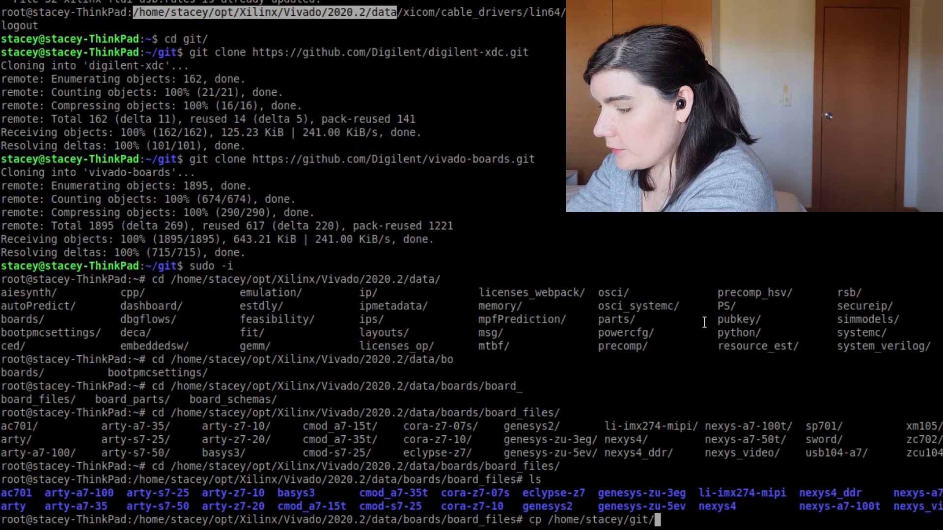
{"action": "type", "text": "vivado-boards/* ."}
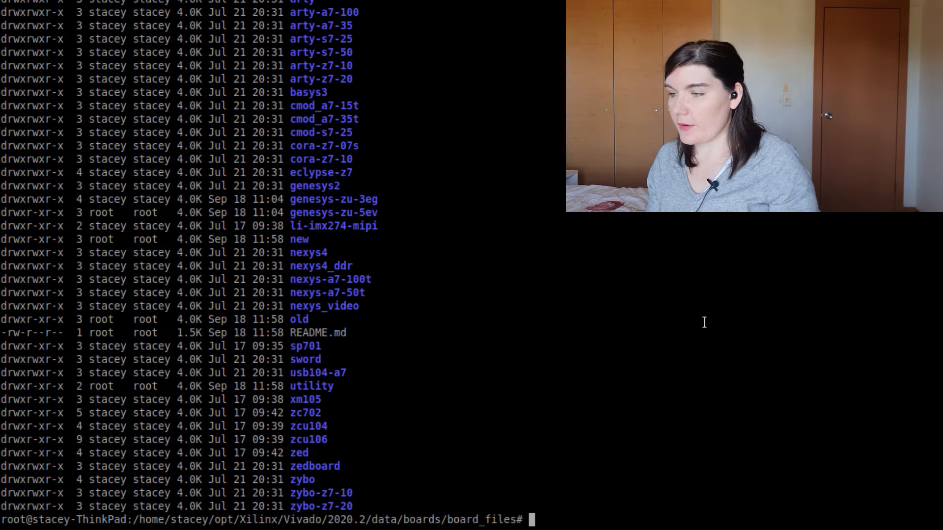
Step: Make stacey:stacey the recursive owner of the copied board files
{"action": "type", "text": "chown -R sta"}
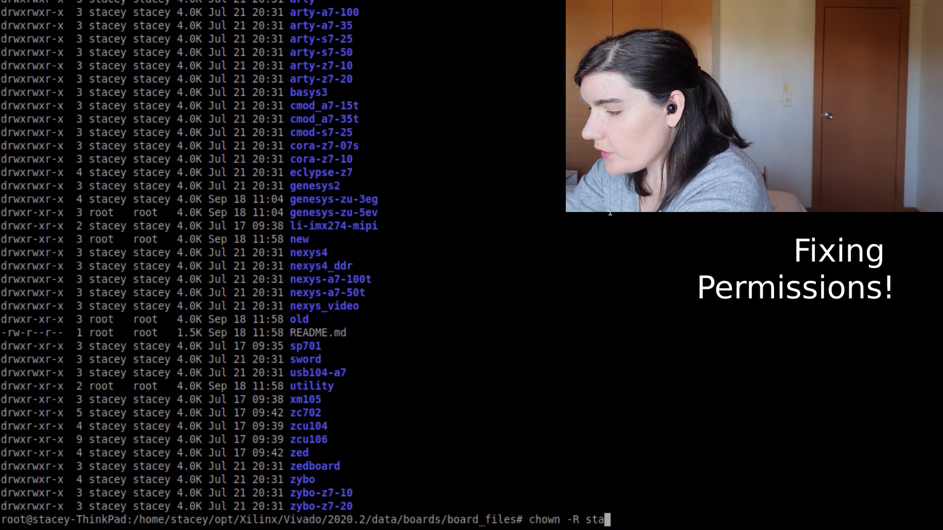
{"action": "type", "text": "cey:stacey"}
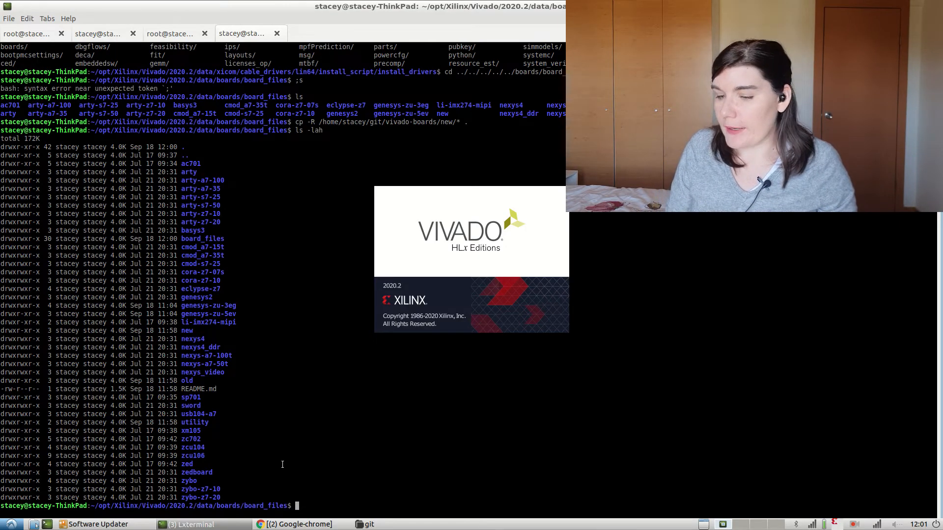
Step: Auto-connect the Hardware Manager to the Digilent target on localhost
{"action": "left_click", "coordinate": [61, 19]}
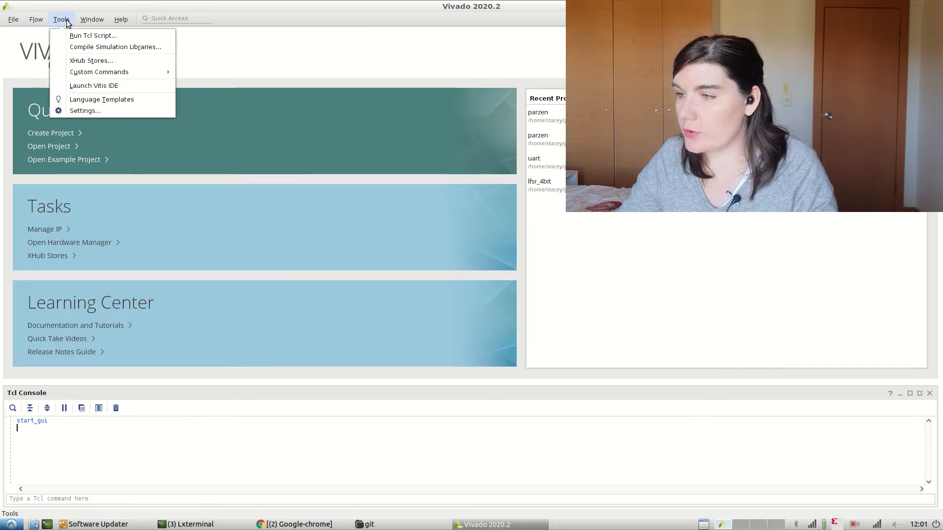
{"action": "left_click", "coordinate": [69, 242]}
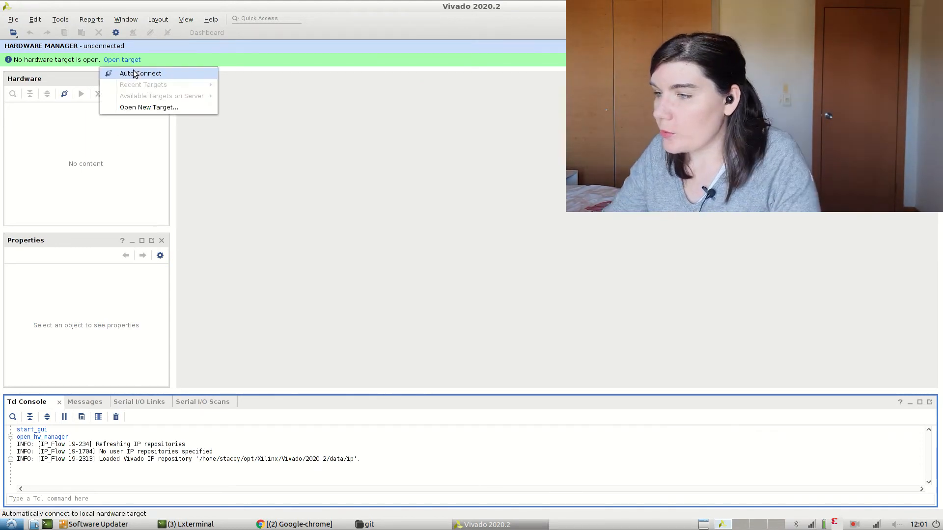
{"action": "left_click", "coordinate": [141, 73]}
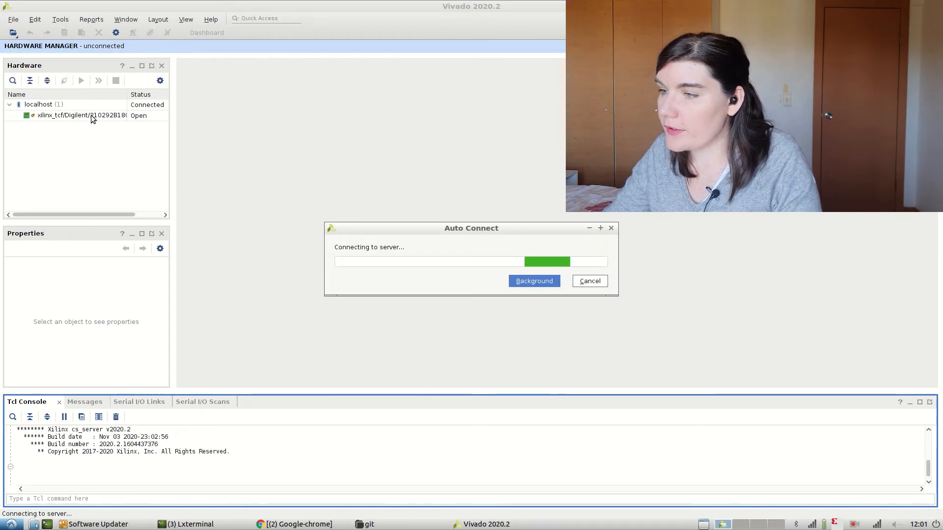